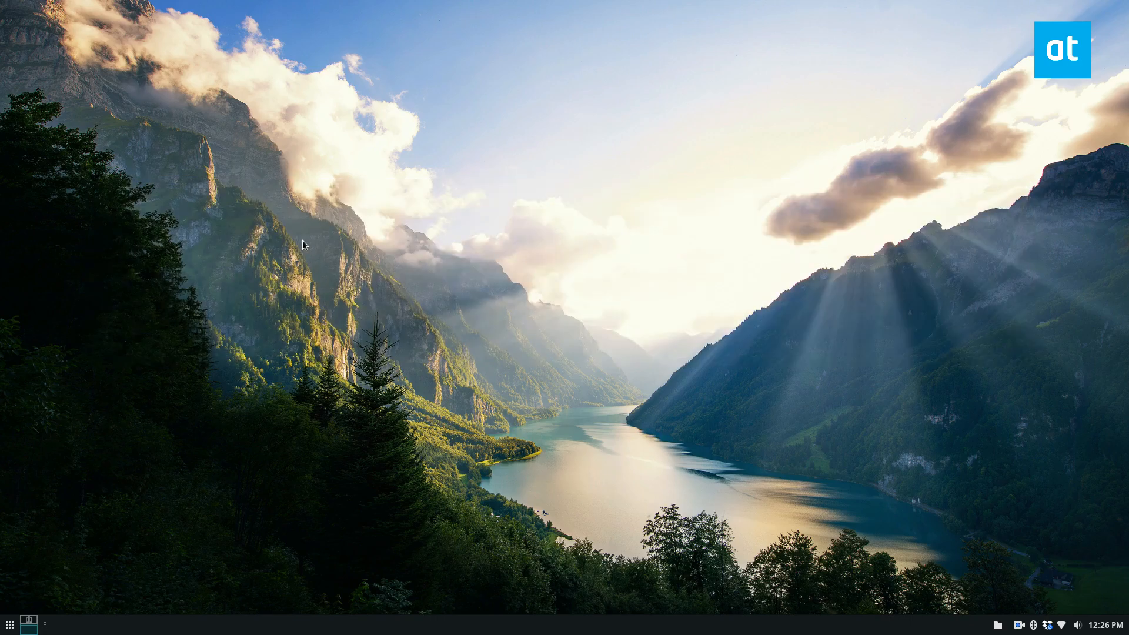
mouse_move(475, 175)
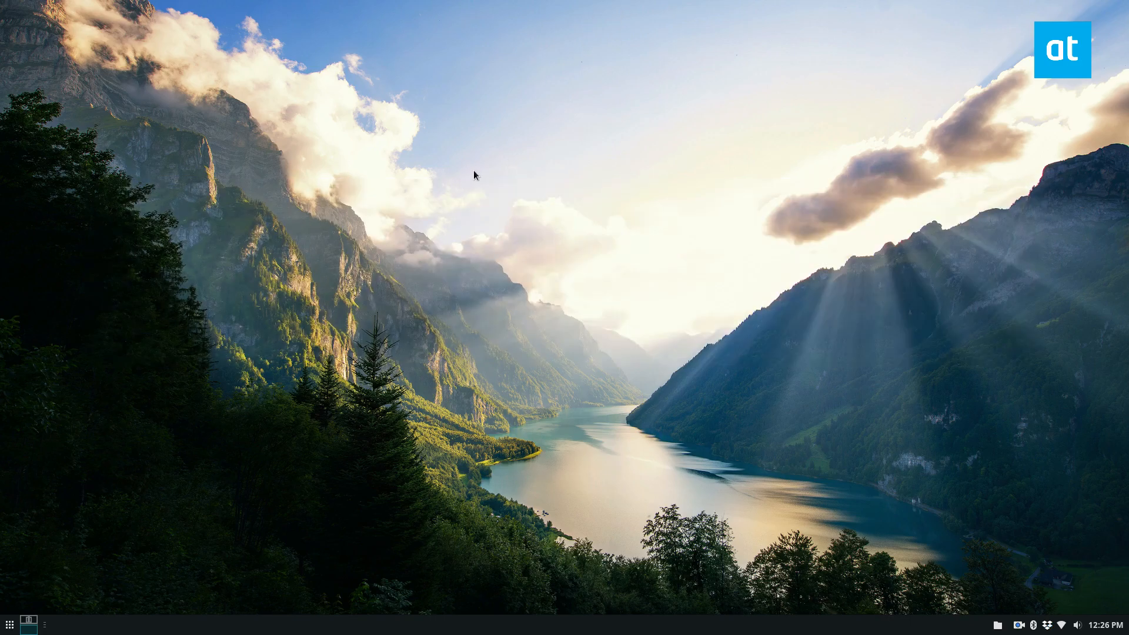
mouse_move(5, 628)
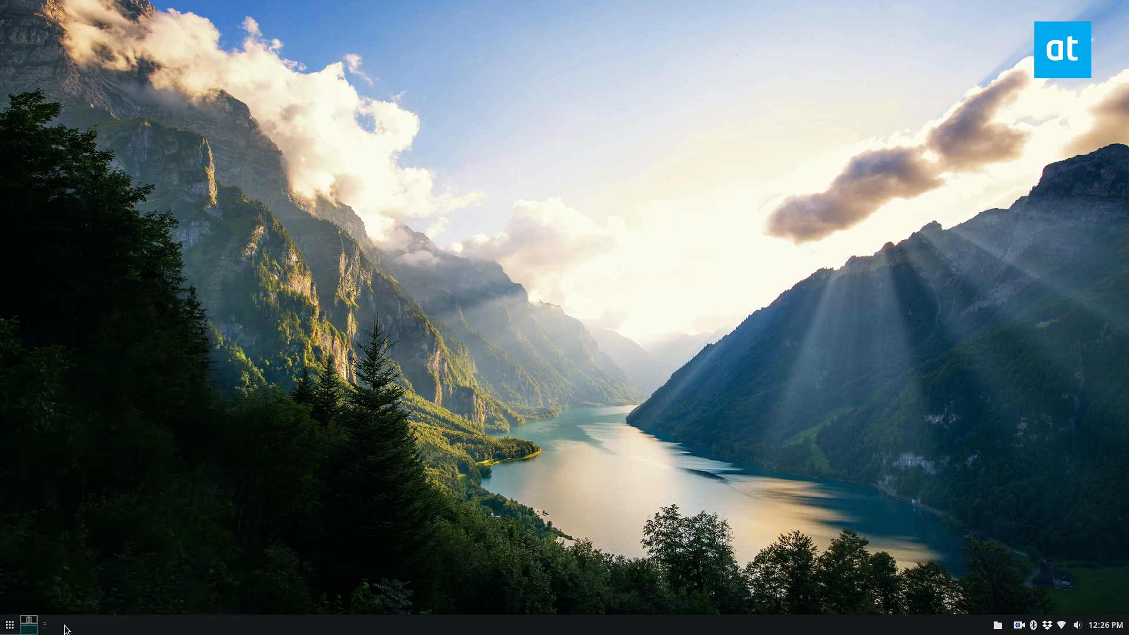
mouse_move(645, 461)
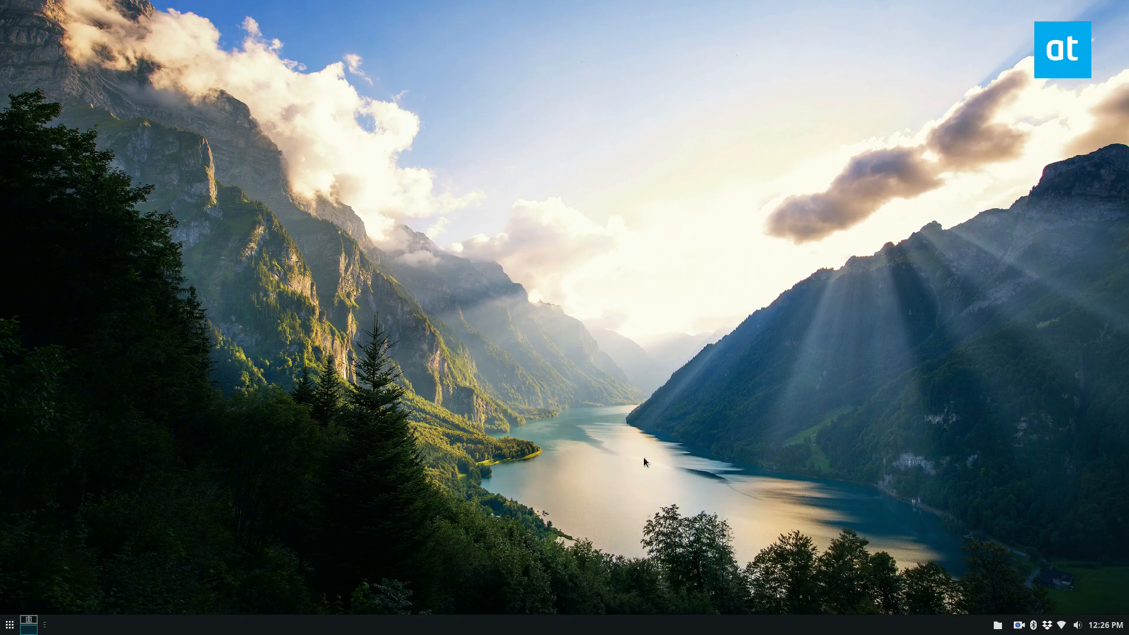
- Bring up the Xfce Settings Manager from the Whisker Menu
left_click(10, 624)
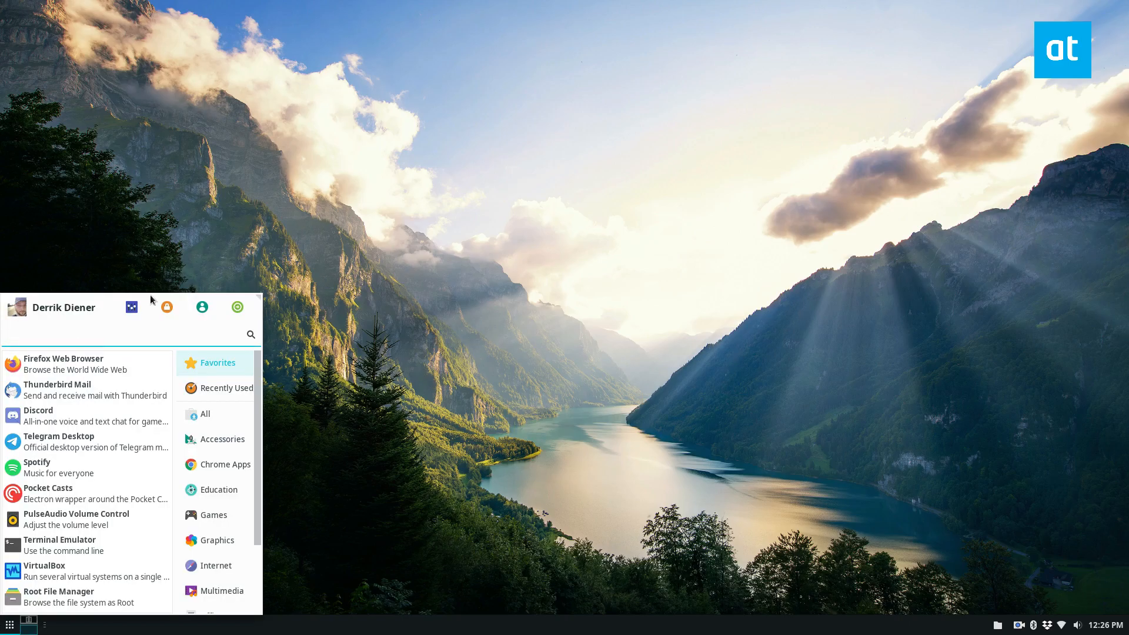
left_click(236, 307)
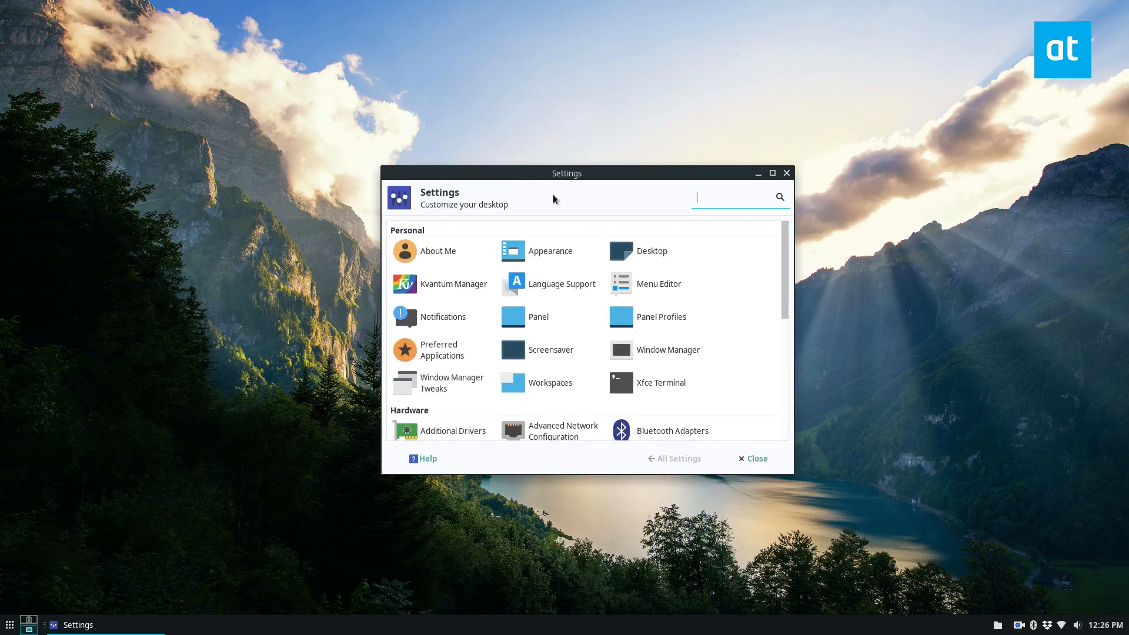
- In Preferred Applications, make Lynx Text Browser the web browser and keep Thunderbird as mail reader
left_click(437, 350)
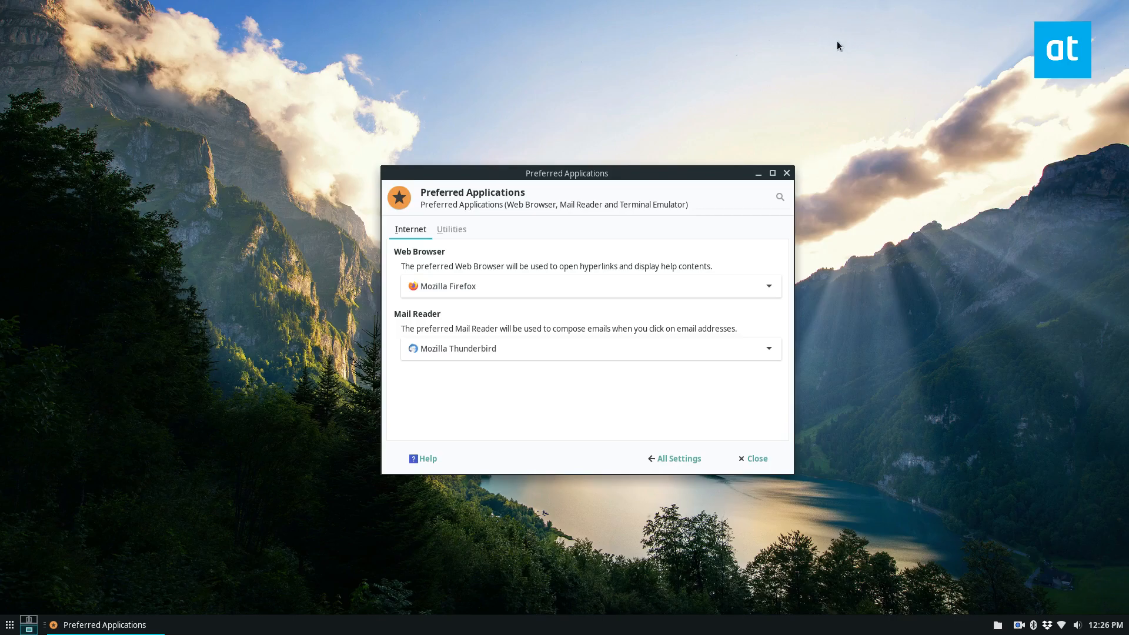
mouse_move(670, 317)
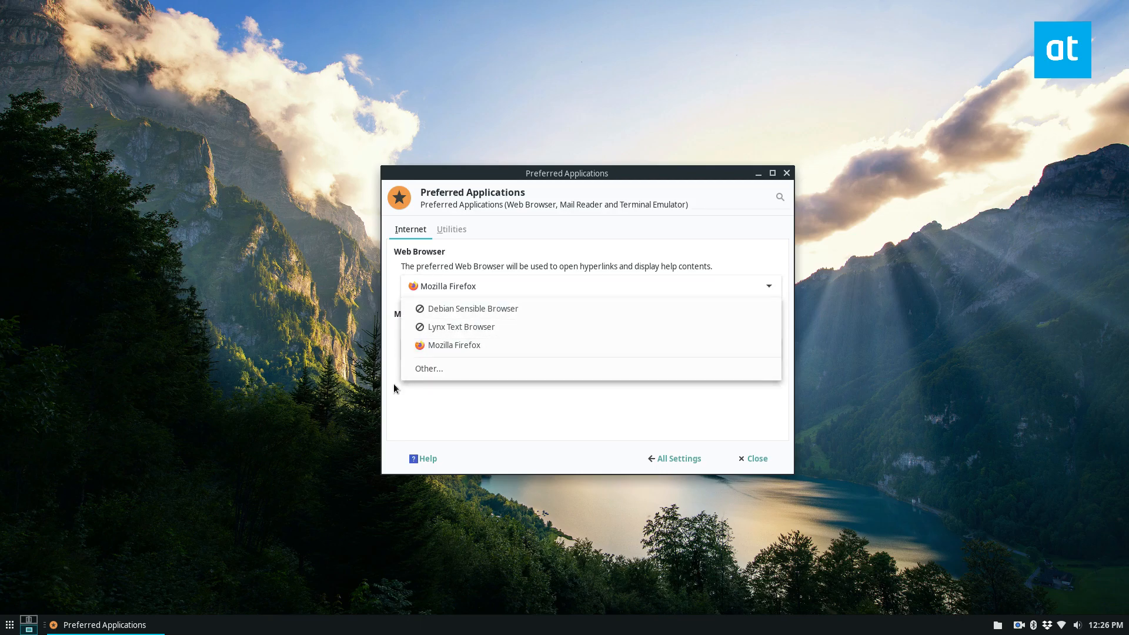
mouse_move(447, 368)
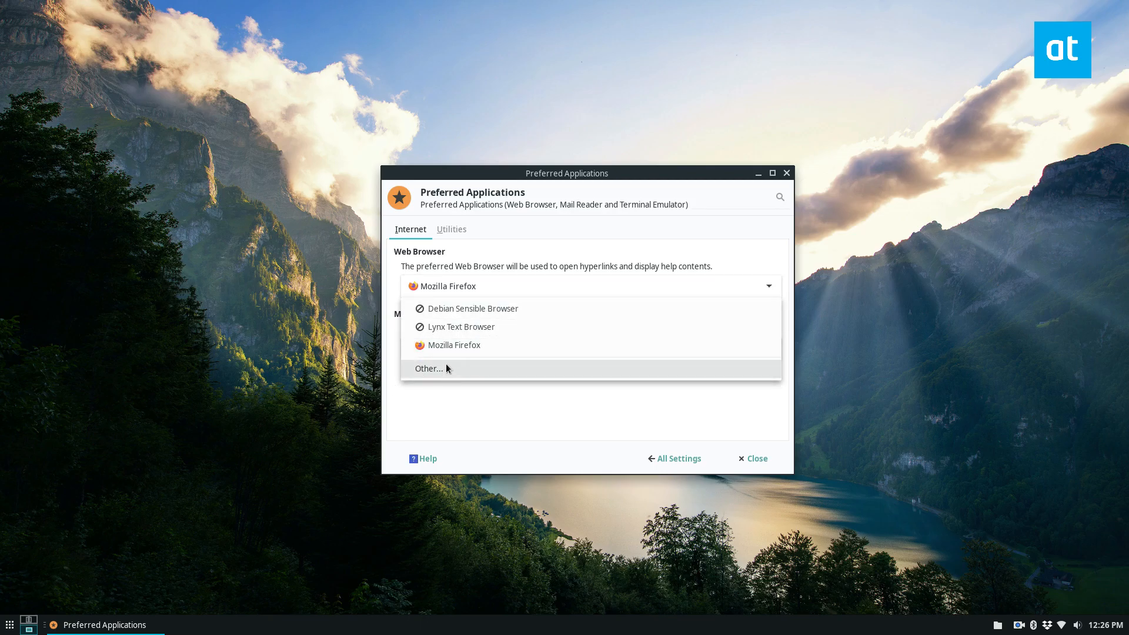
mouse_move(492, 299)
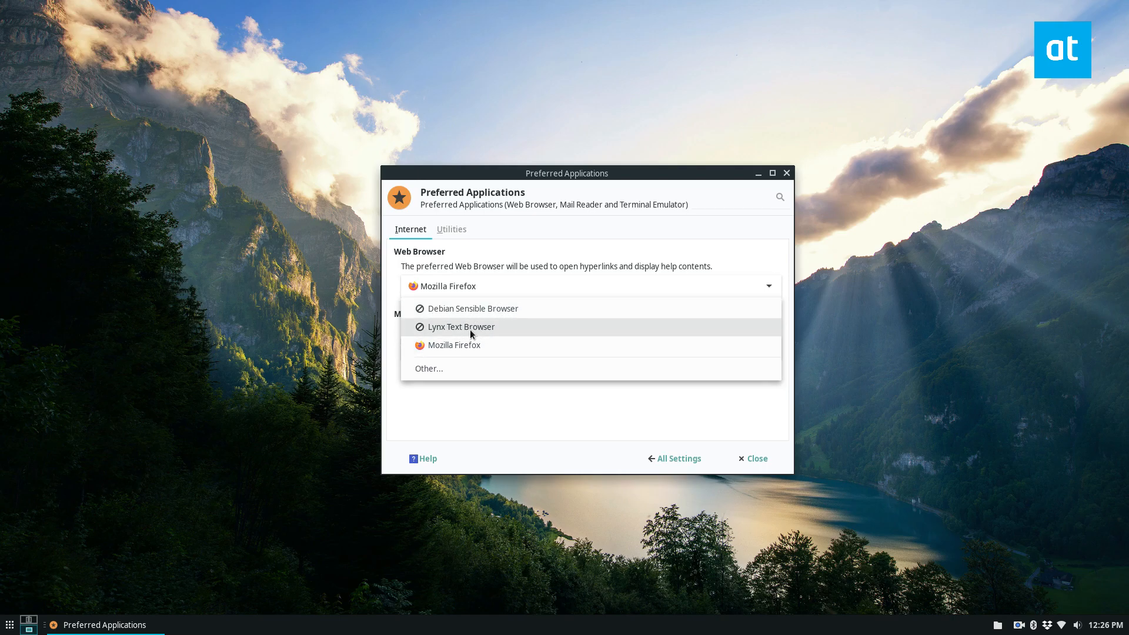
left_click(461, 325)
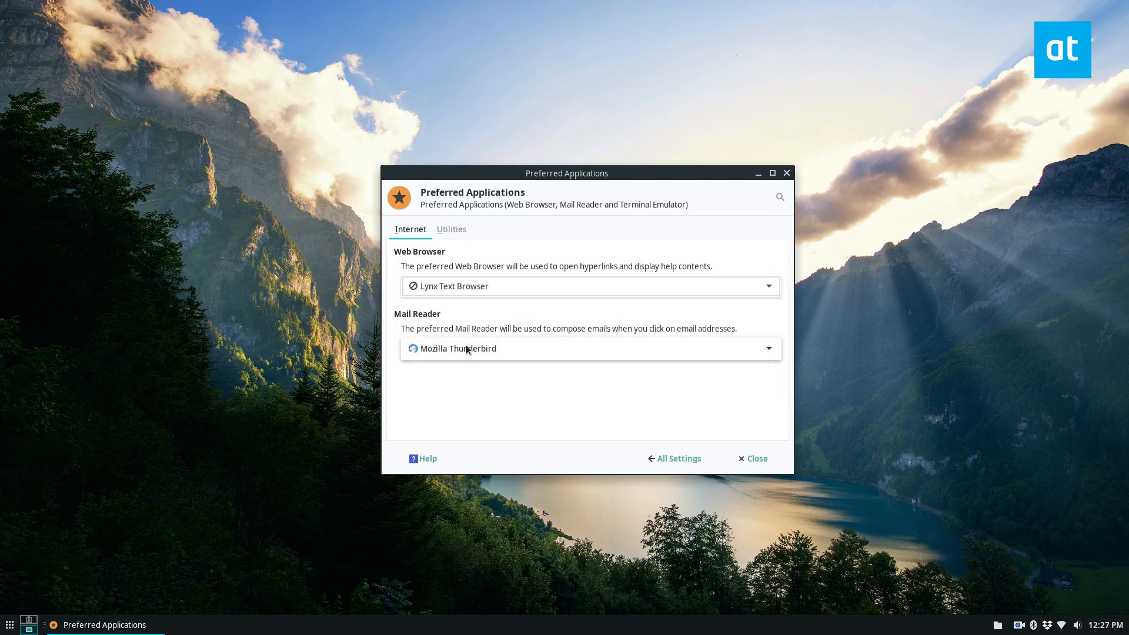
left_click(589, 348)
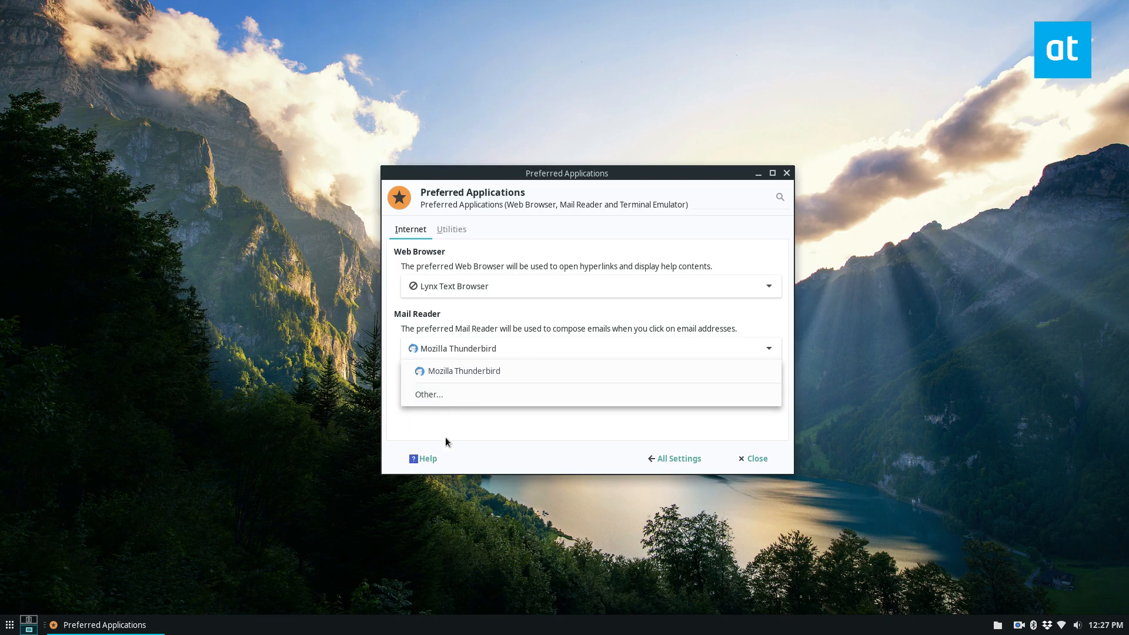
left_click(451, 229)
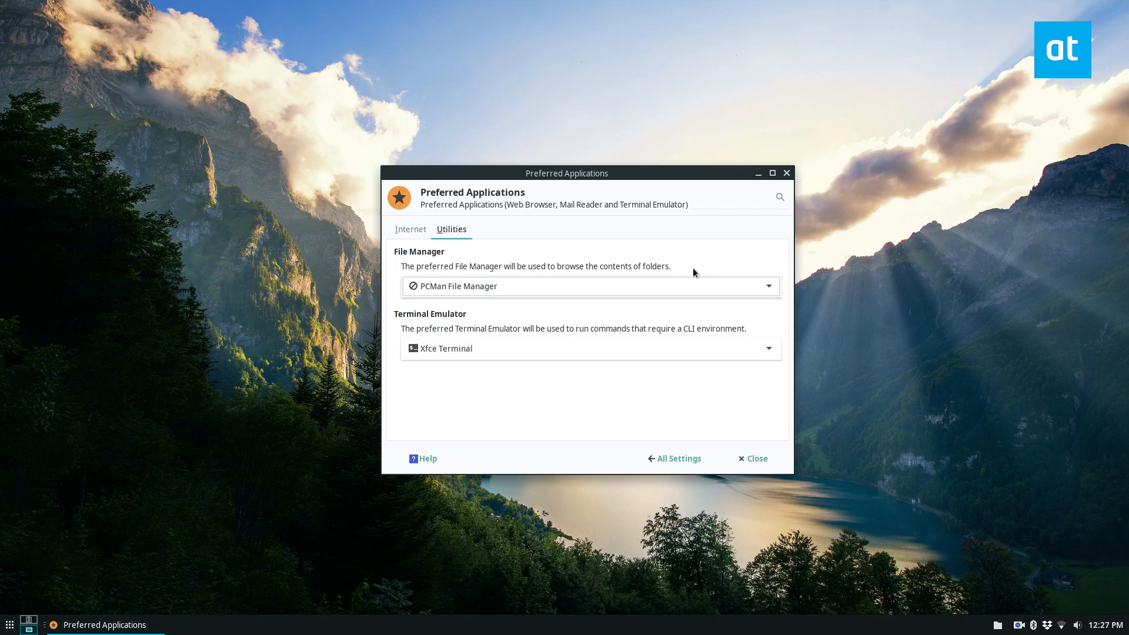
- Make X Terminal the preferred terminal emulator and close Preferred Applications
left_click(589, 348)
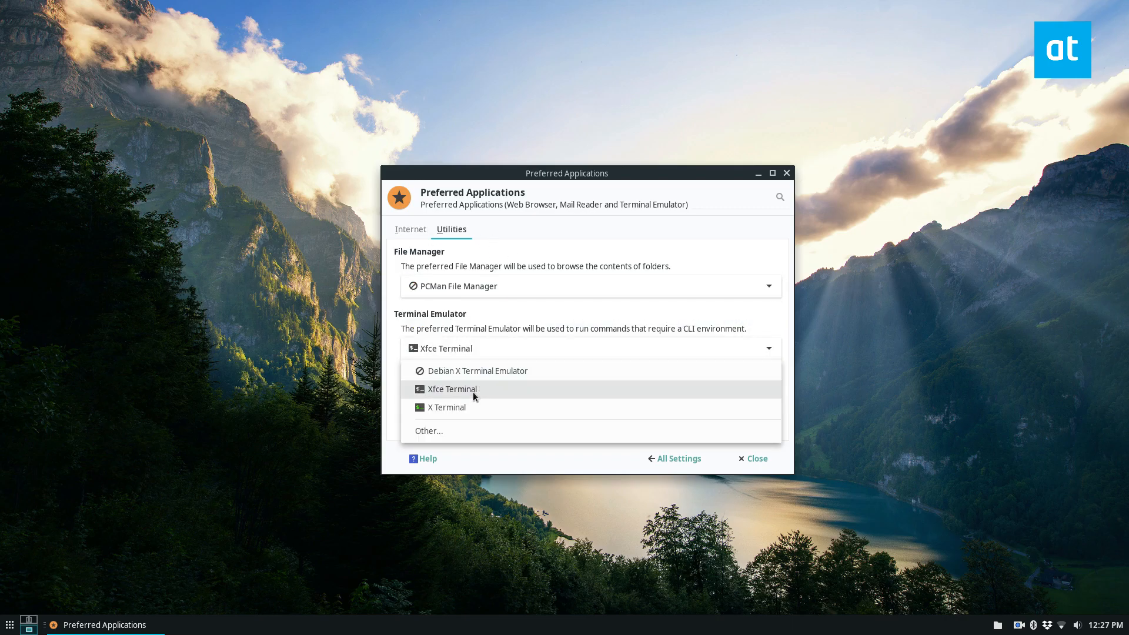
left_click(447, 407)
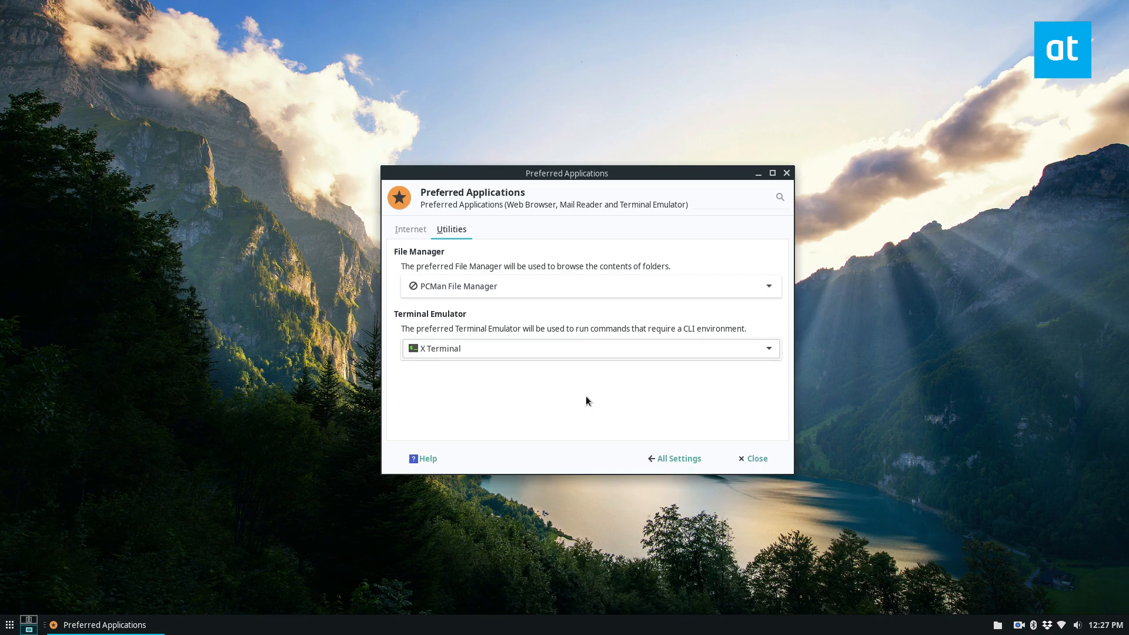
left_click(751, 458)
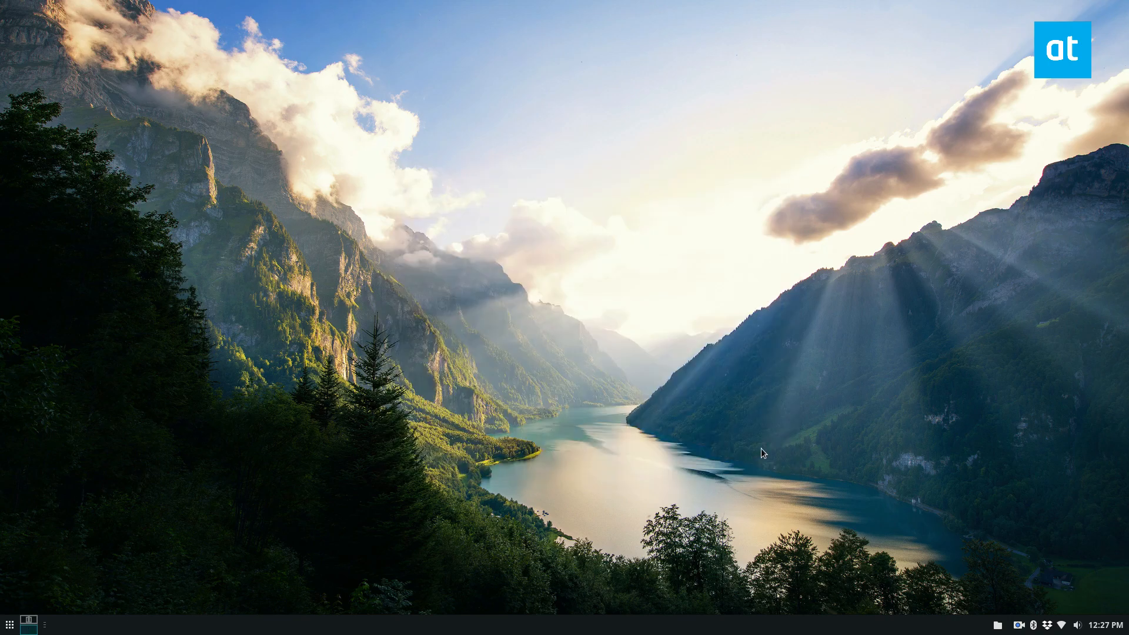
mouse_move(106, 376)
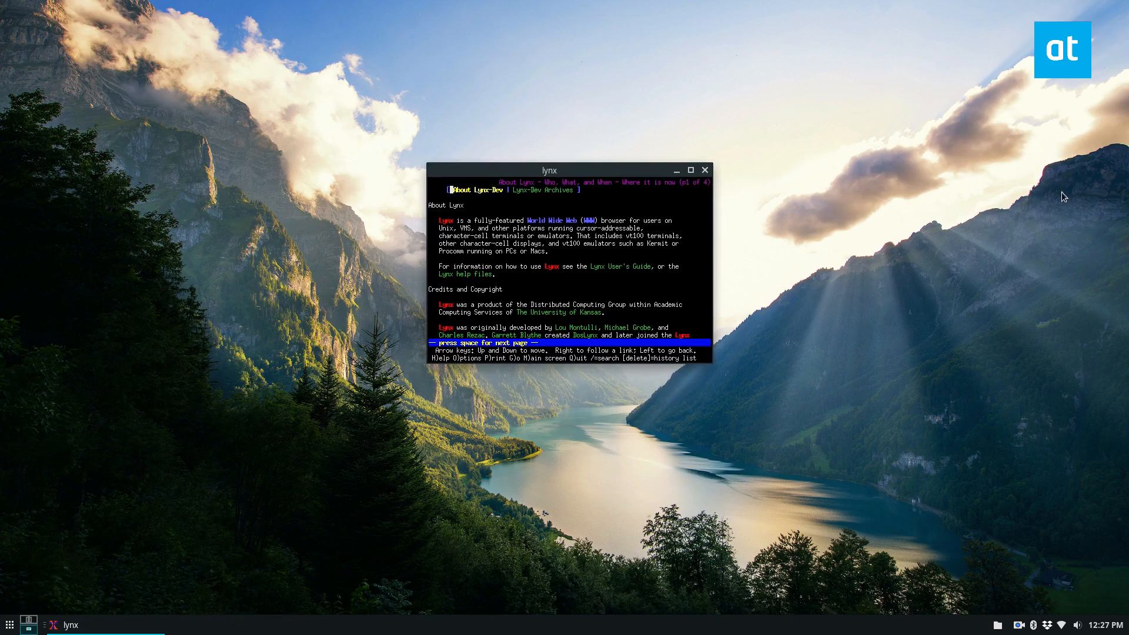
mouse_move(98, 545)
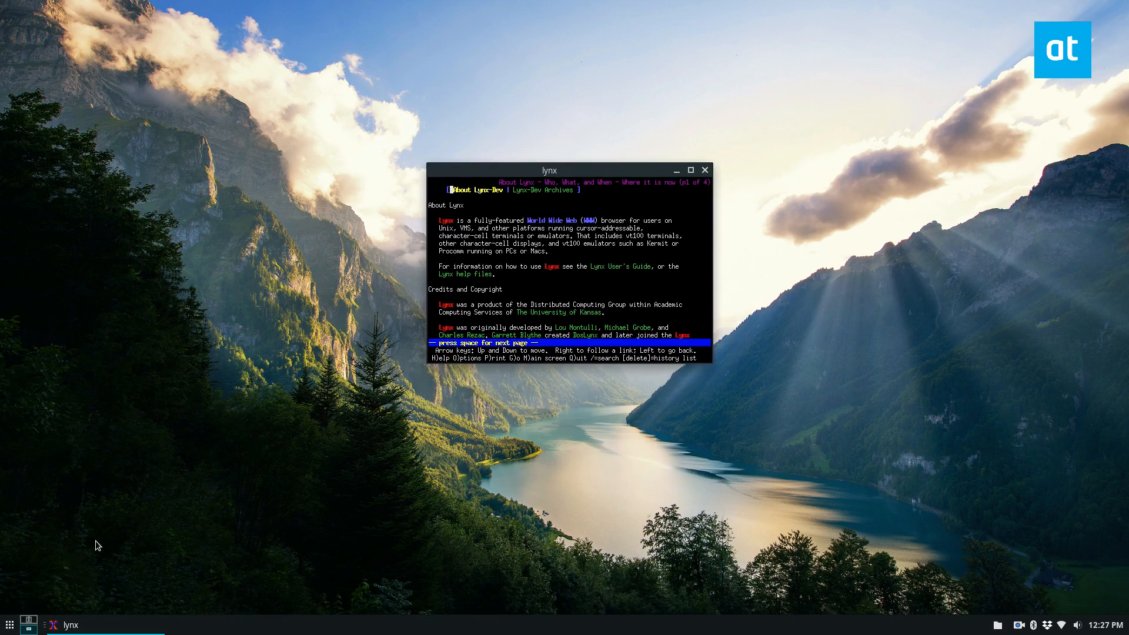
- Search 'ter' in the Whisker Menu and launch the default terminal, now XTerm
type("ter")
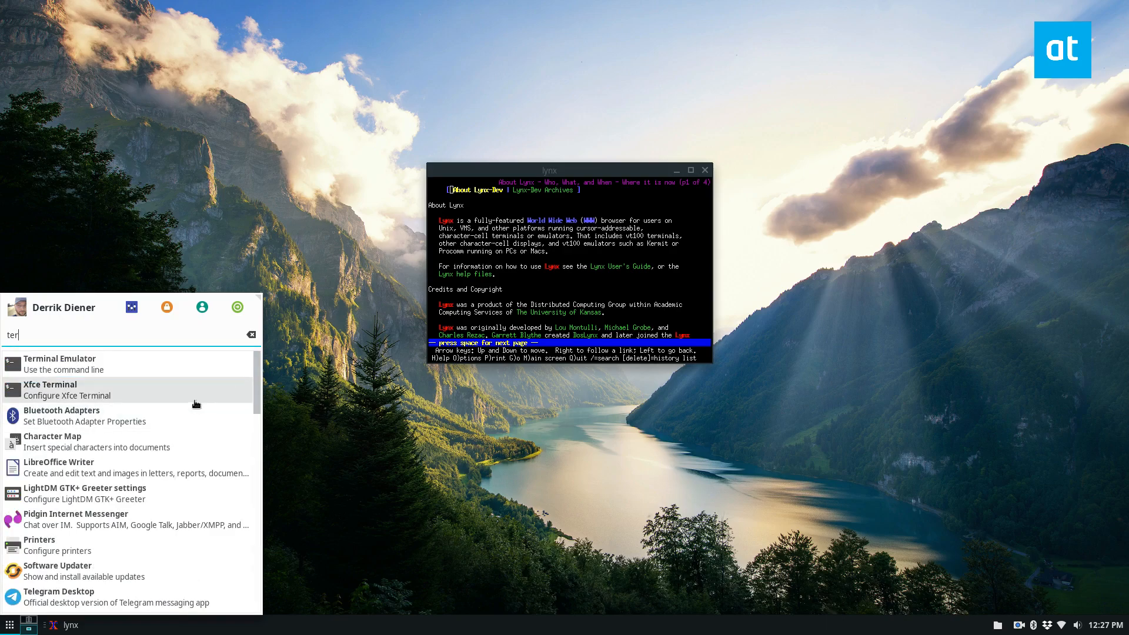
left_click(60, 359)
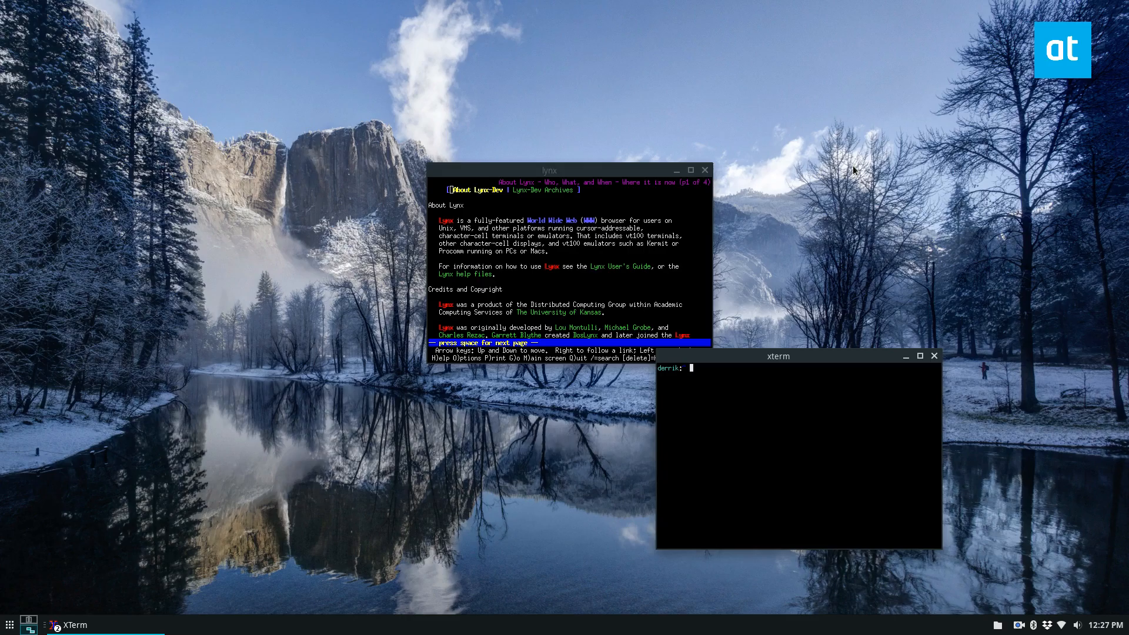
mouse_move(102, 406)
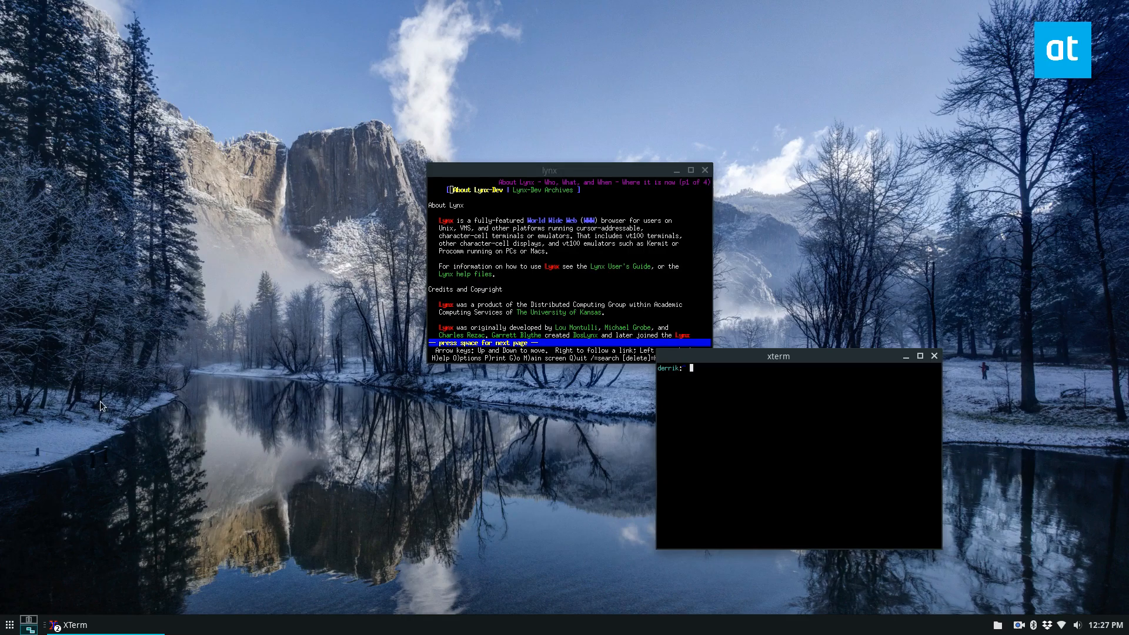
mouse_move(136, 416)
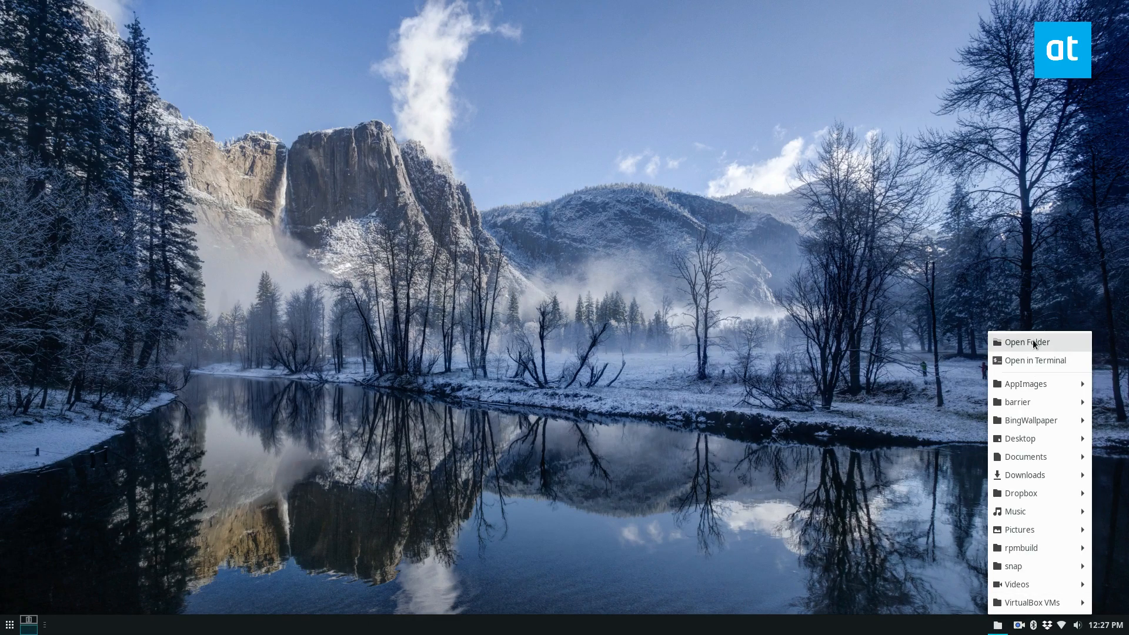
left_click(1026, 342)
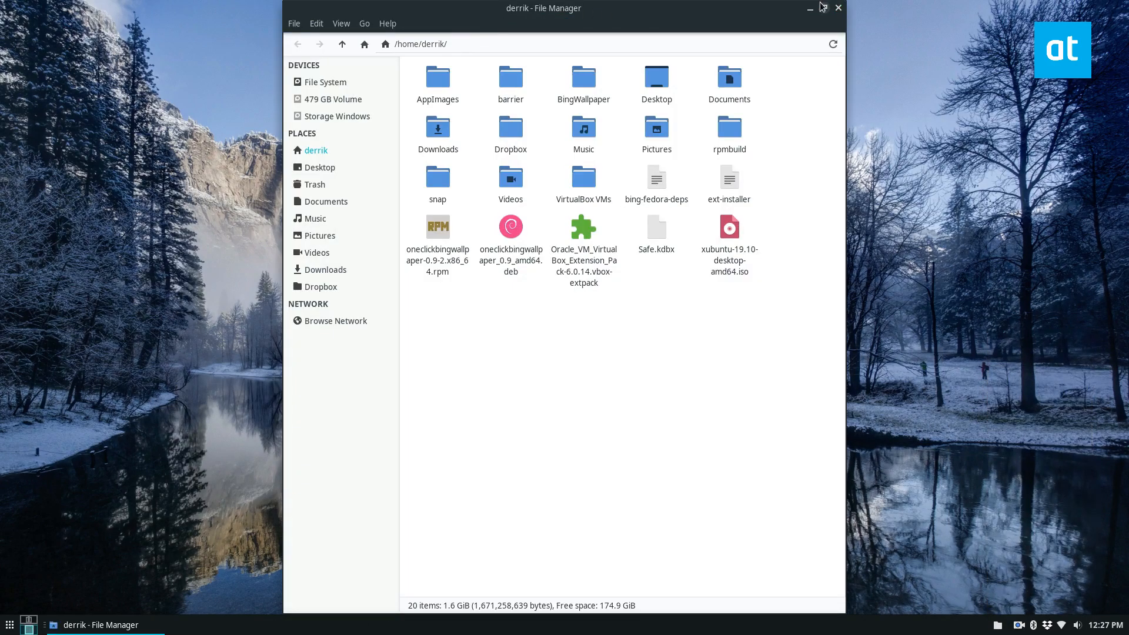
left_click(823, 8)
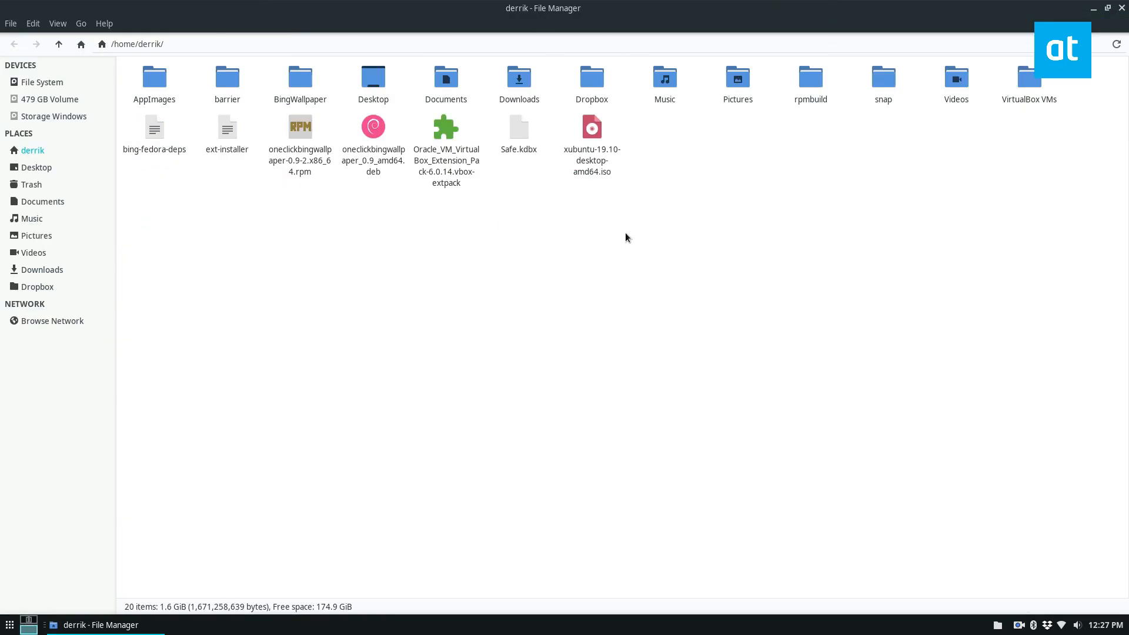
mouse_move(630, 232)
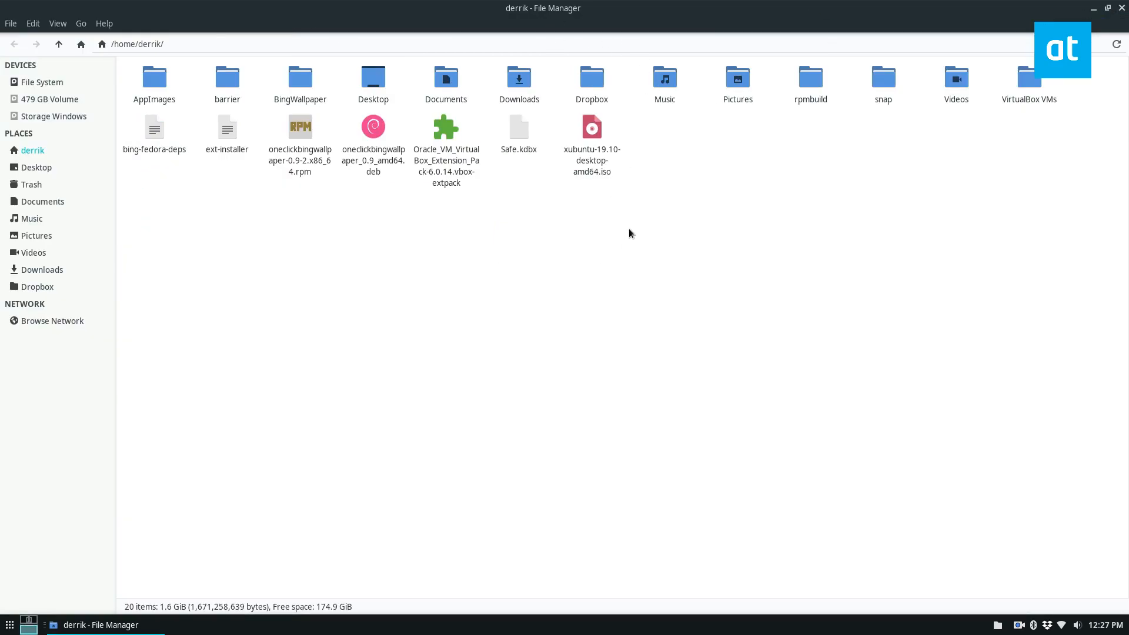
mouse_move(618, 235)
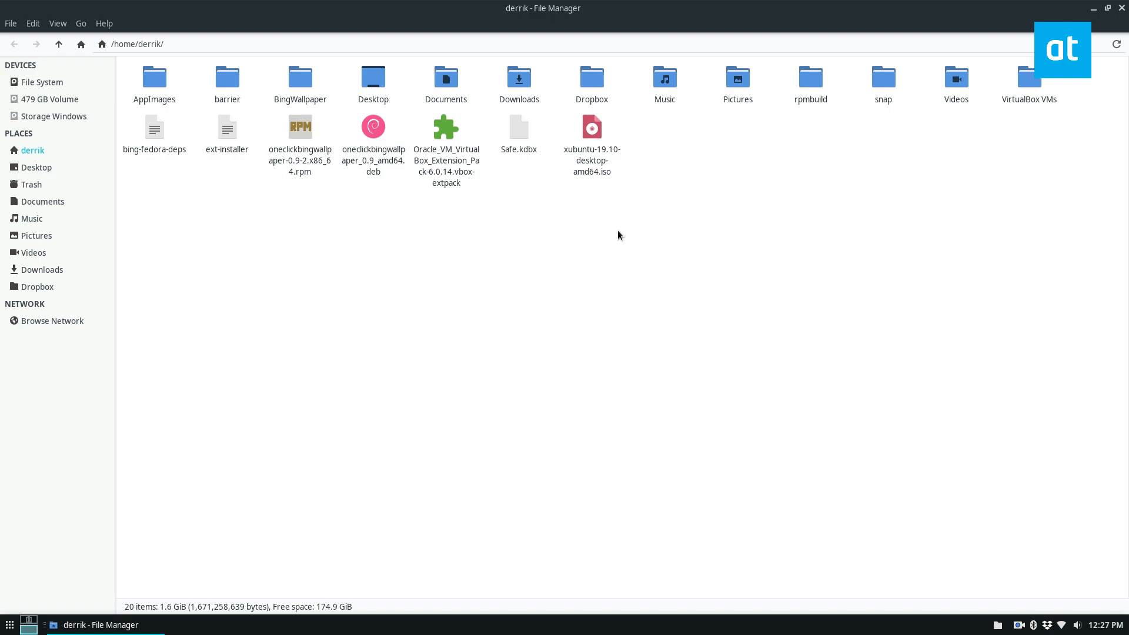
right_click(518, 129)
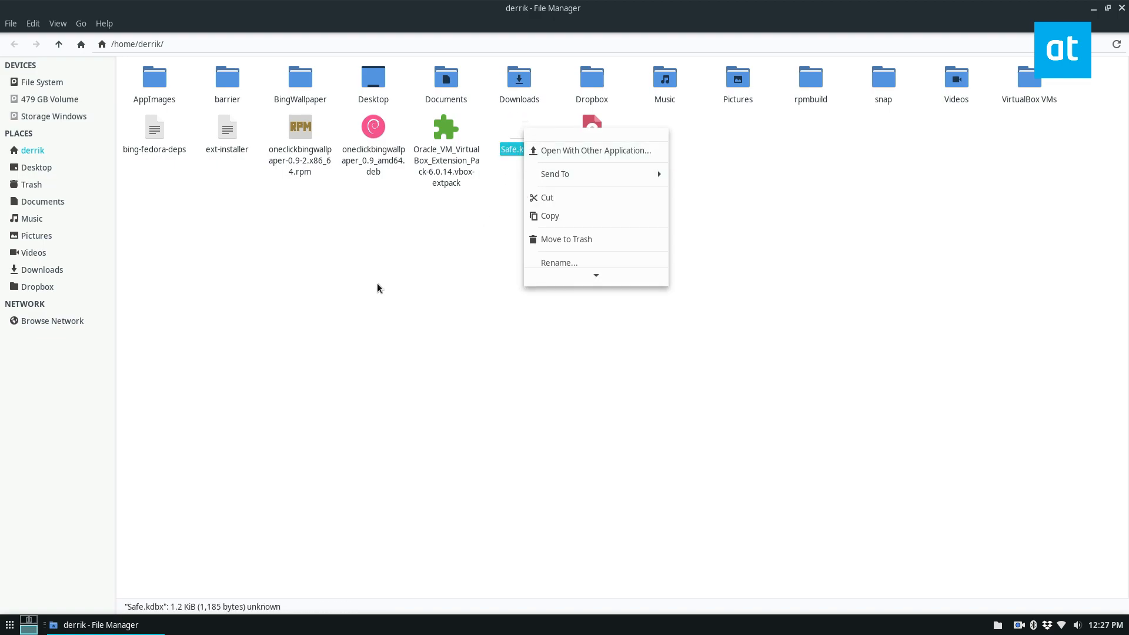
right_click(227, 133)
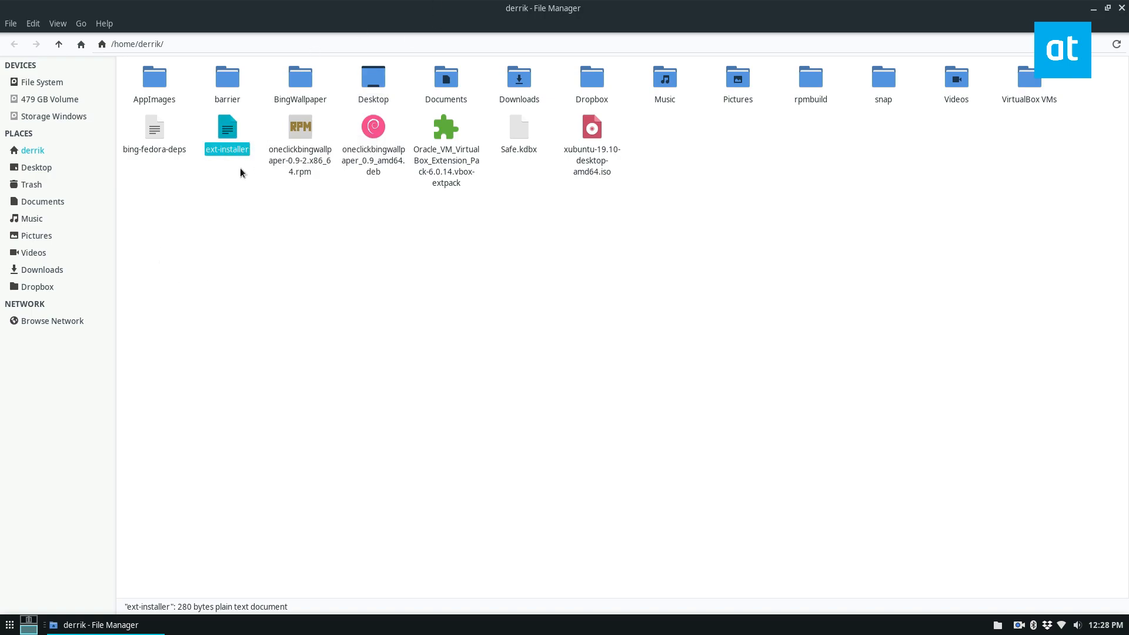
double_click(227, 127)
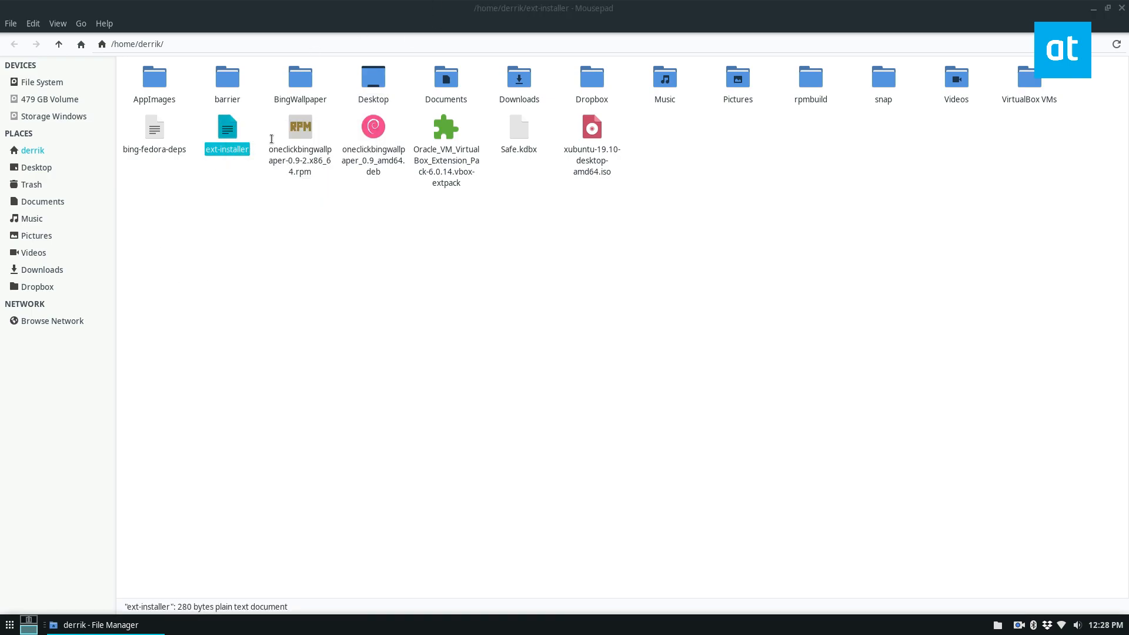
double_click(226, 127)
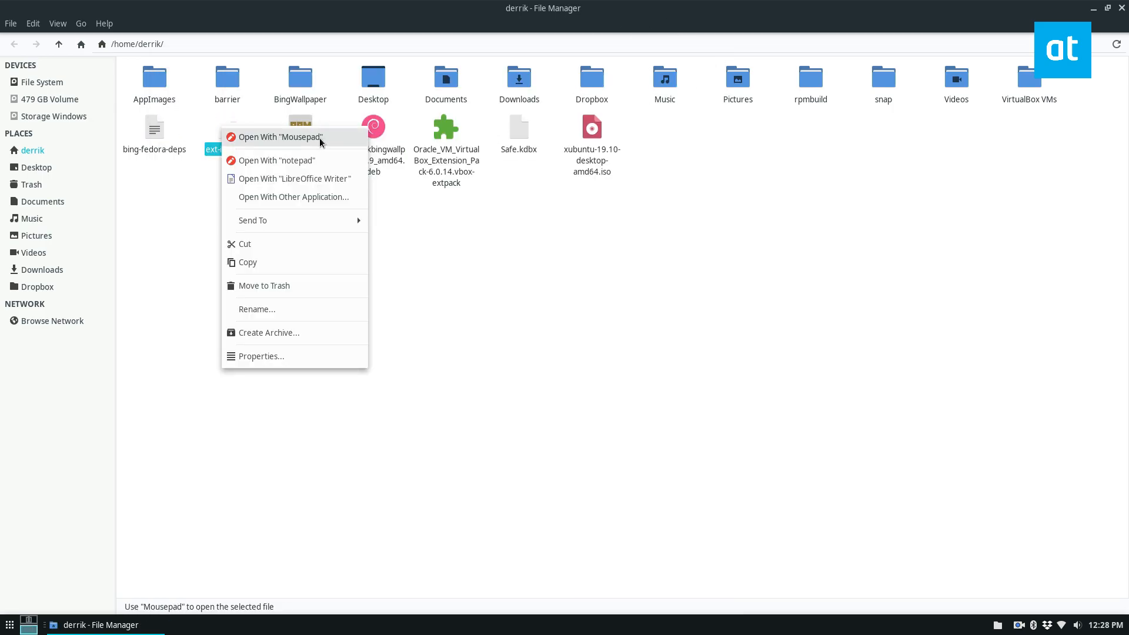
mouse_move(336, 142)
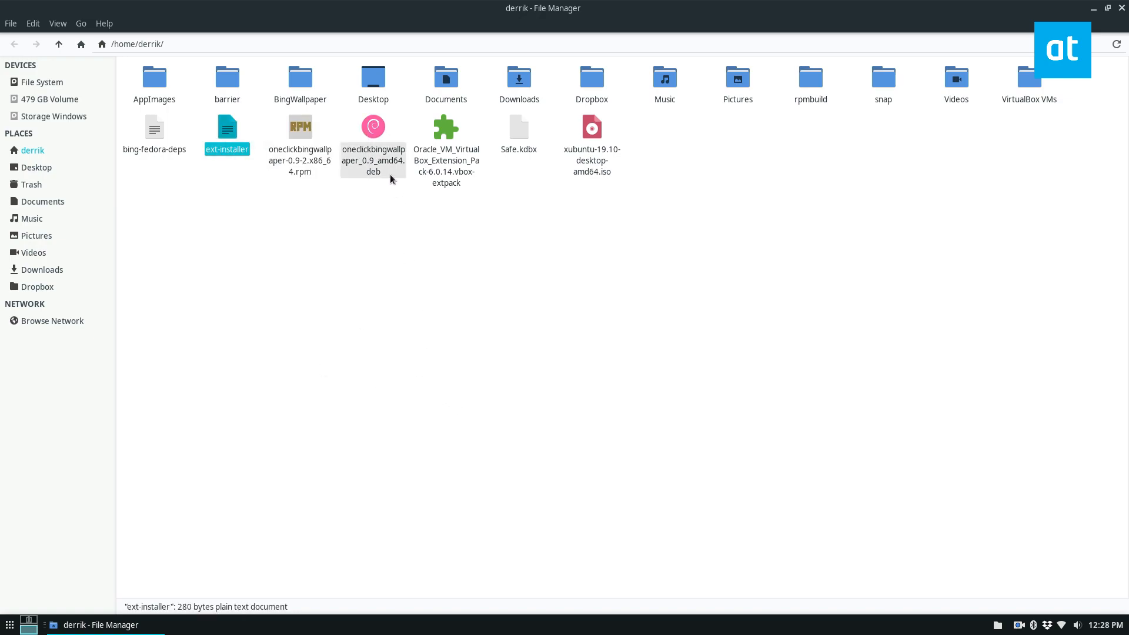
- Check ext-installer's properties show notepad as its Open With application, then close PCManFM
right_click(227, 130)
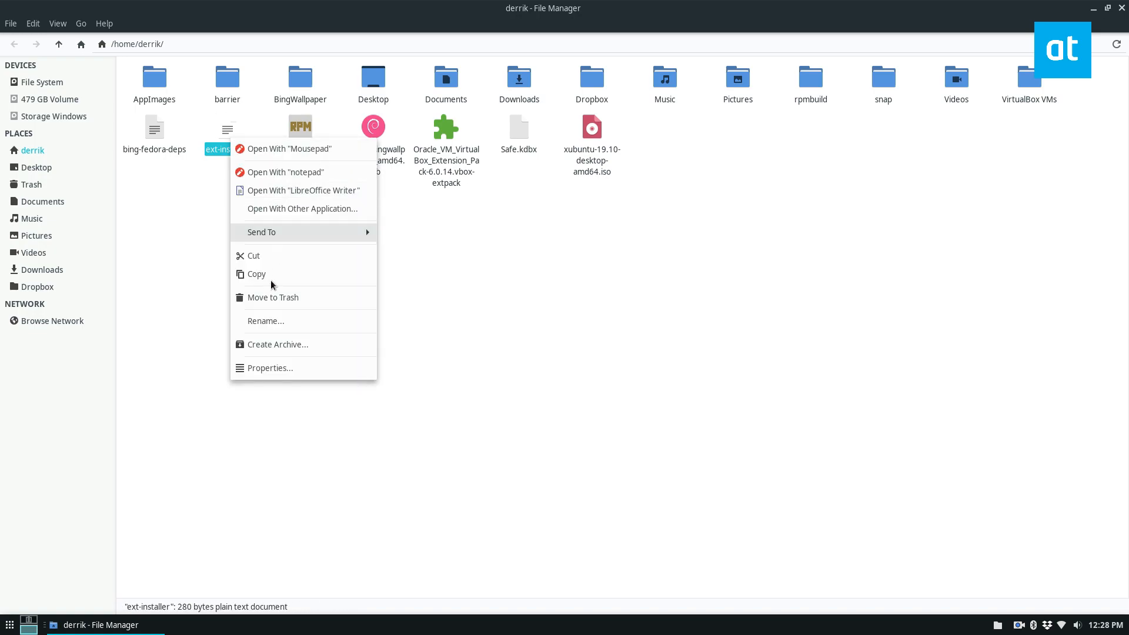
left_click(270, 368)
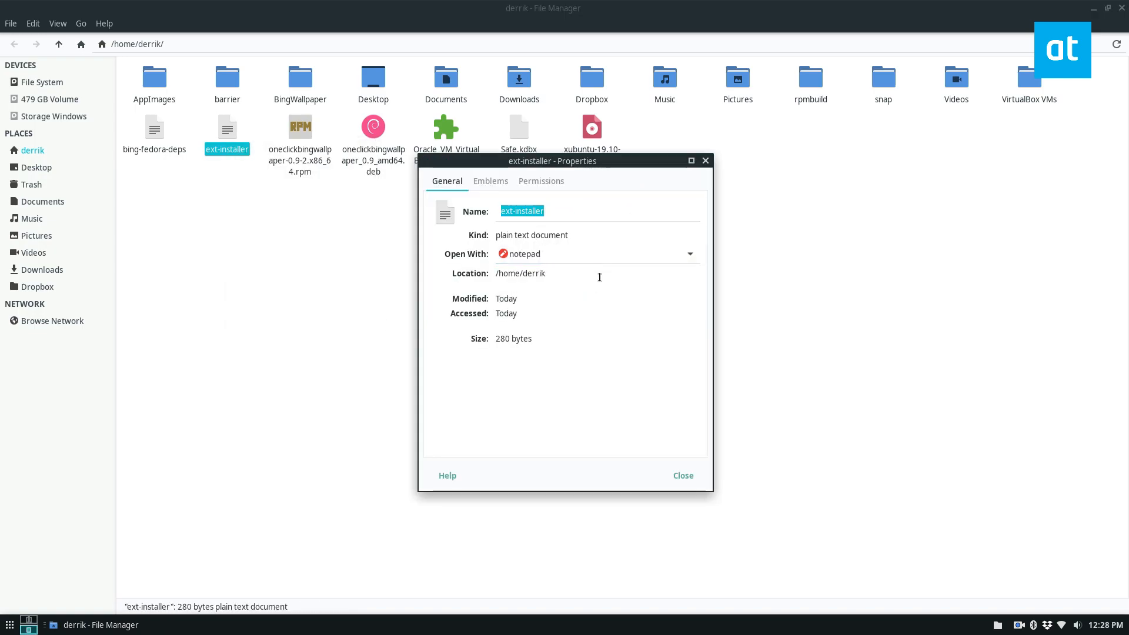
left_click(681, 475)
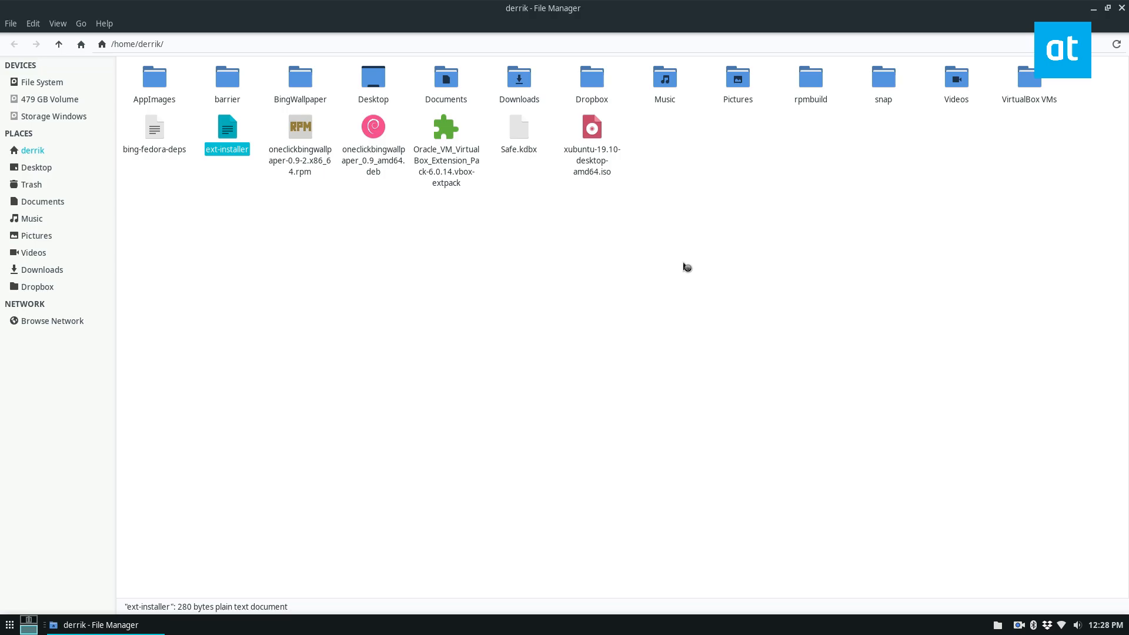
double_click(227, 127)
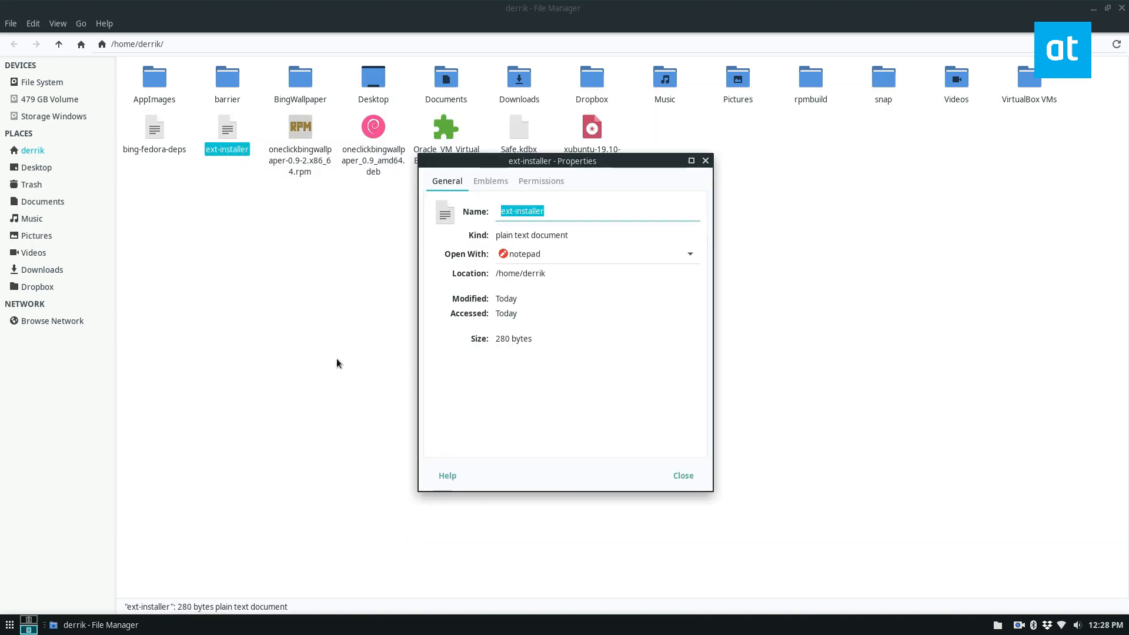
left_click(686, 254)
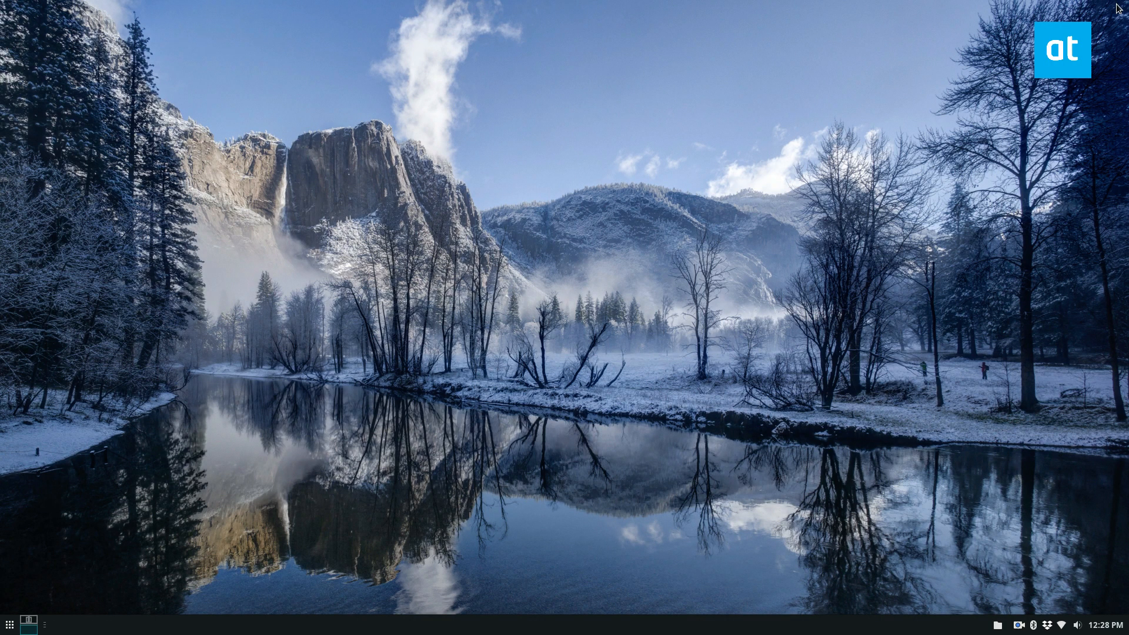
- Search 'mi' in the Whisker Menu and launch the MIME Type Editor
left_click(10, 623)
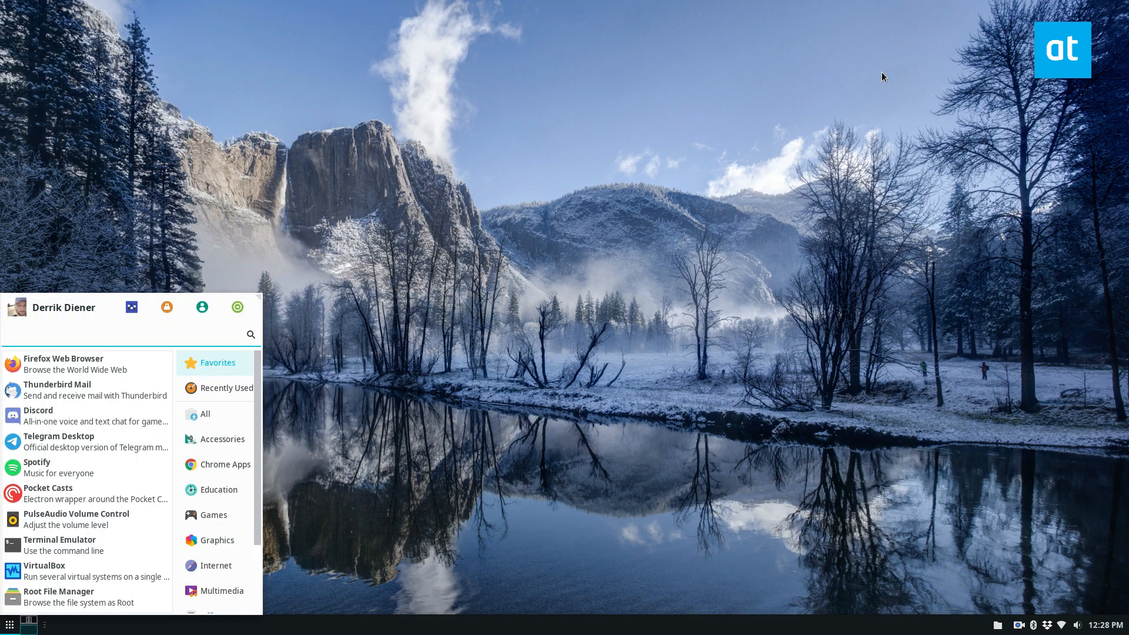
type("mime")
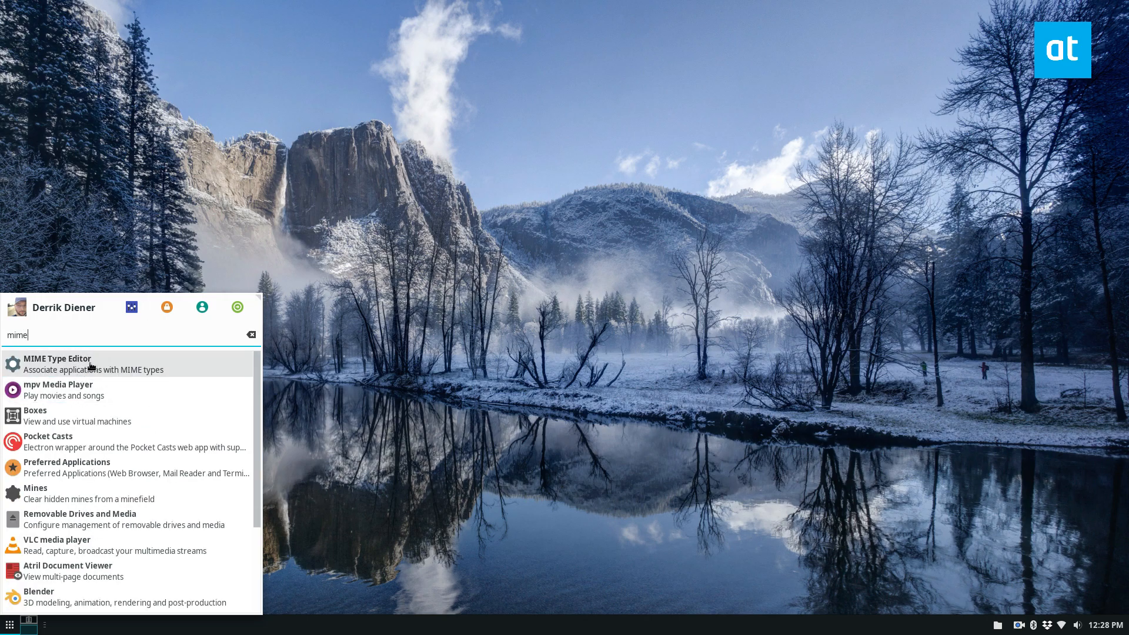
left_click(57, 363)
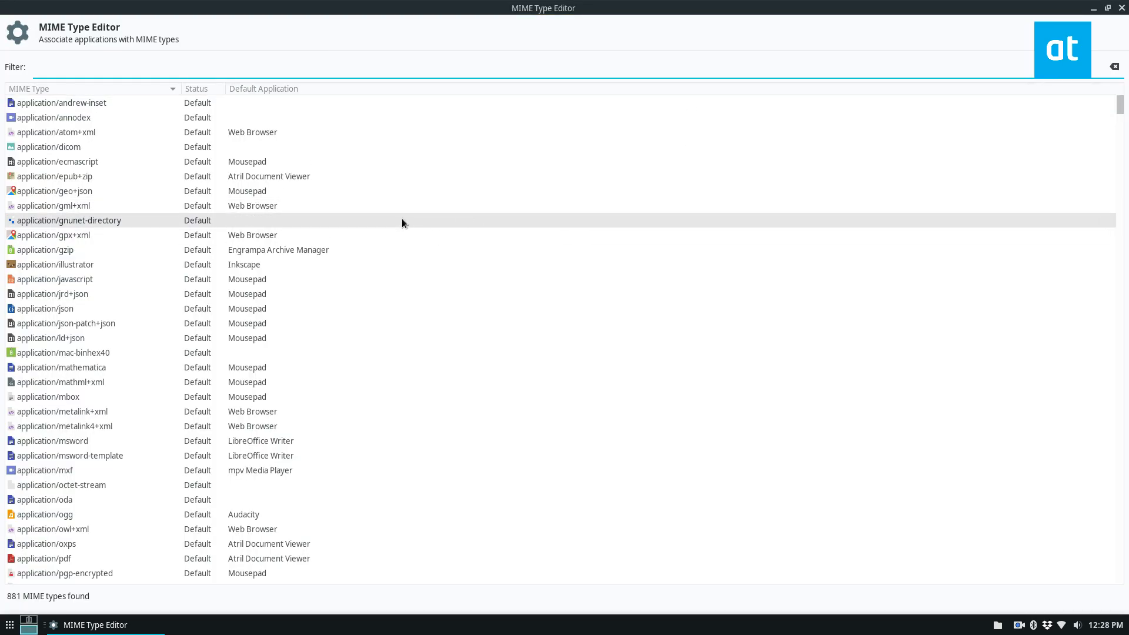
- Sort the MIME types by Default Application, scroll through them, and close the editor
left_click(264, 89)
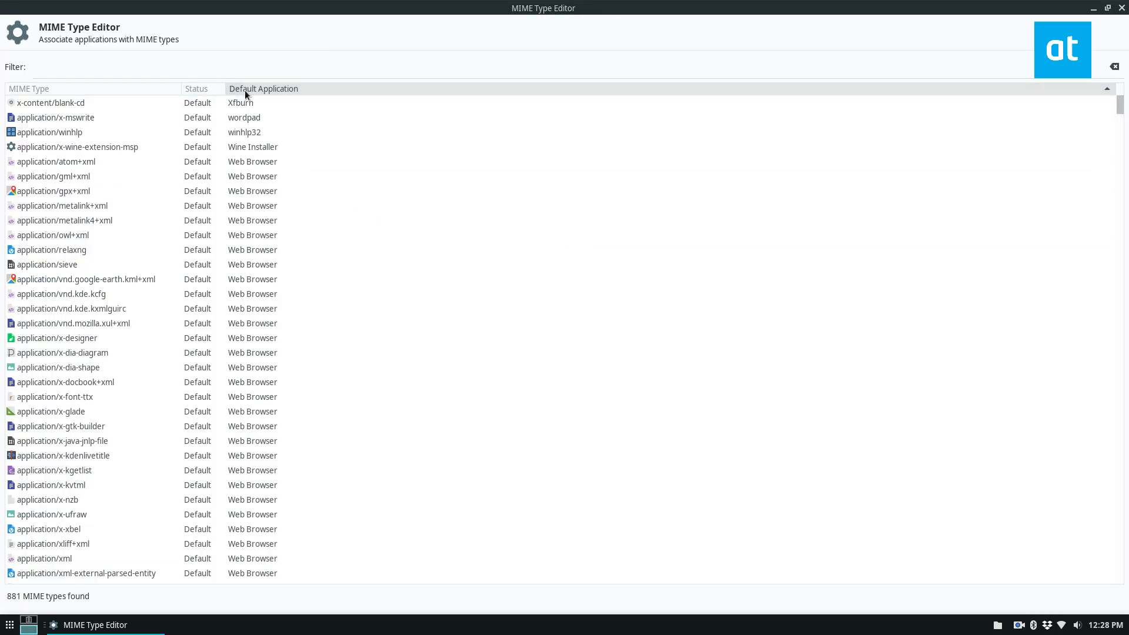
scroll("down", 3)
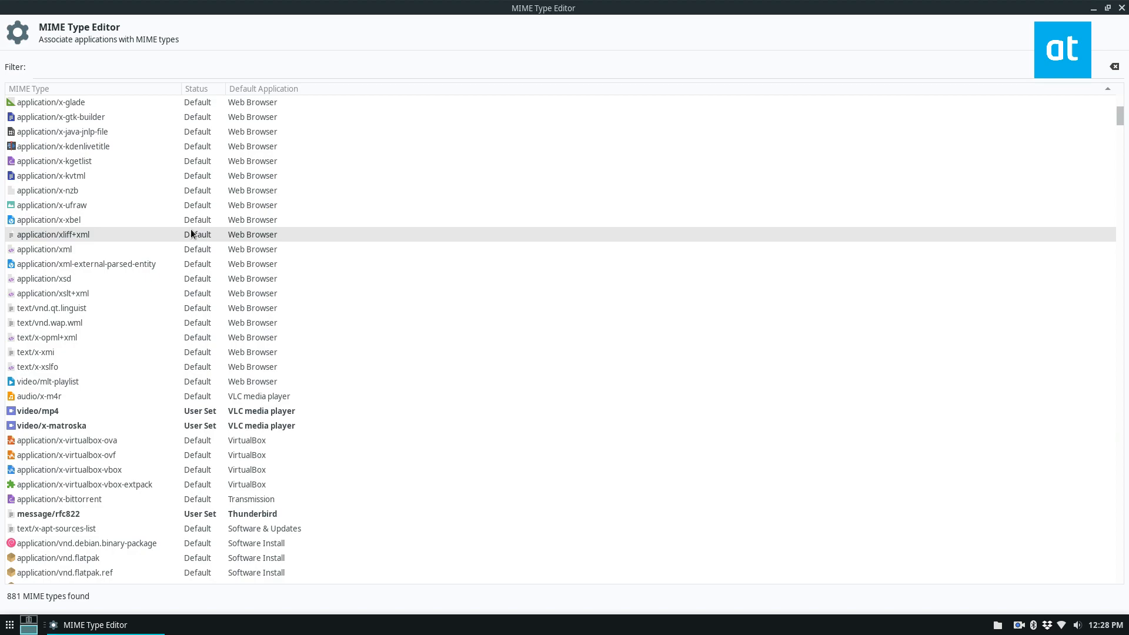
scroll("down", 3)
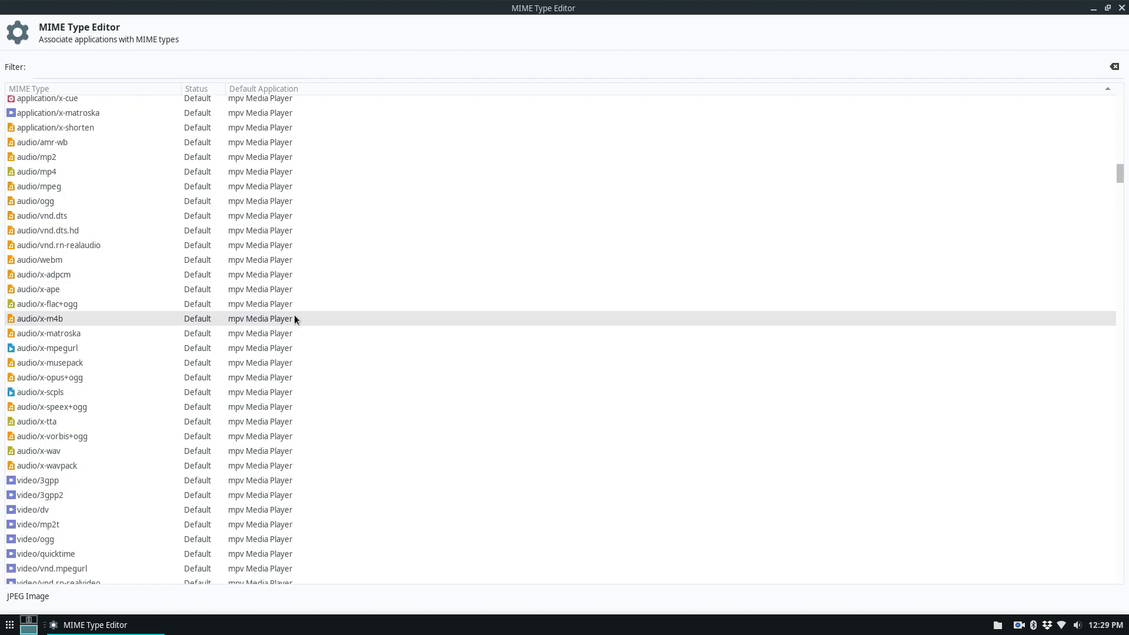
scroll("down", 3)
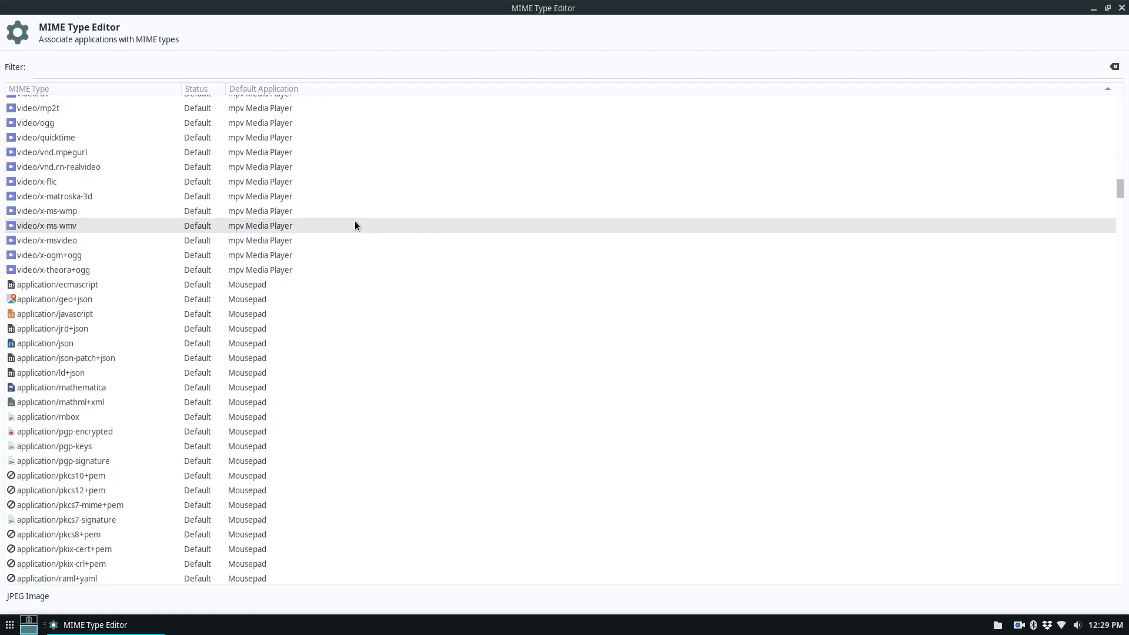
scroll("down", 3)
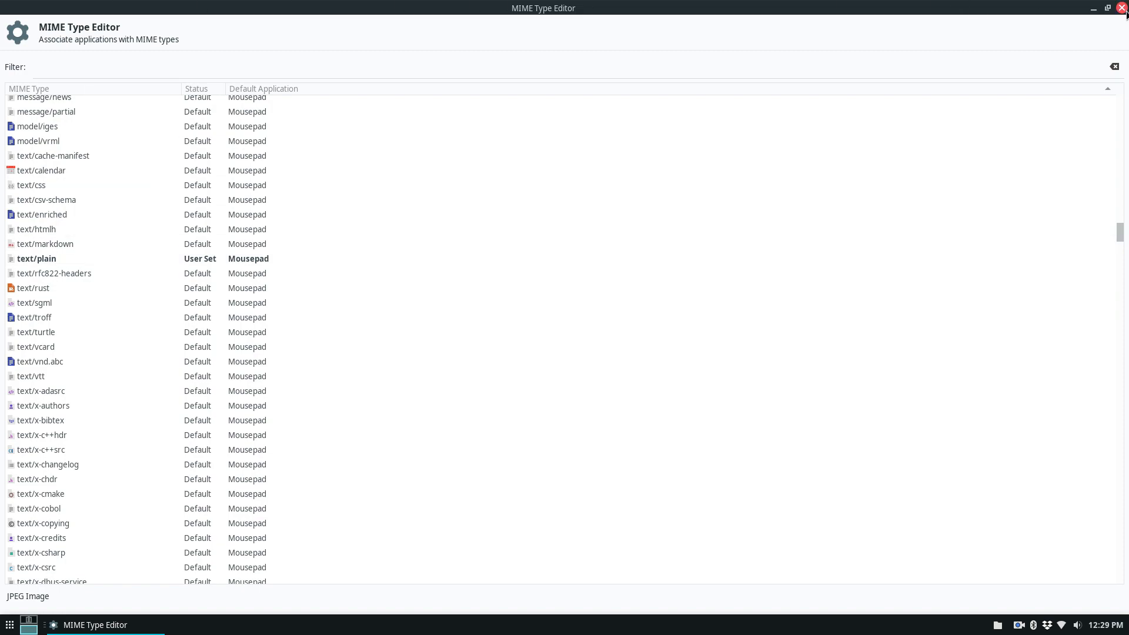
left_click(1122, 8)
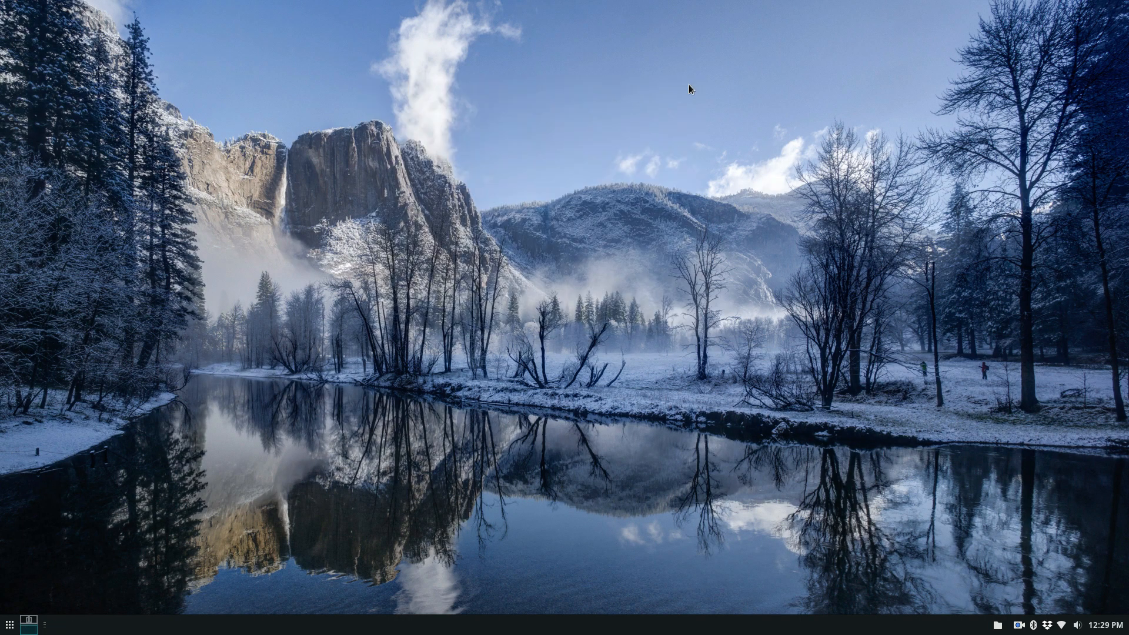